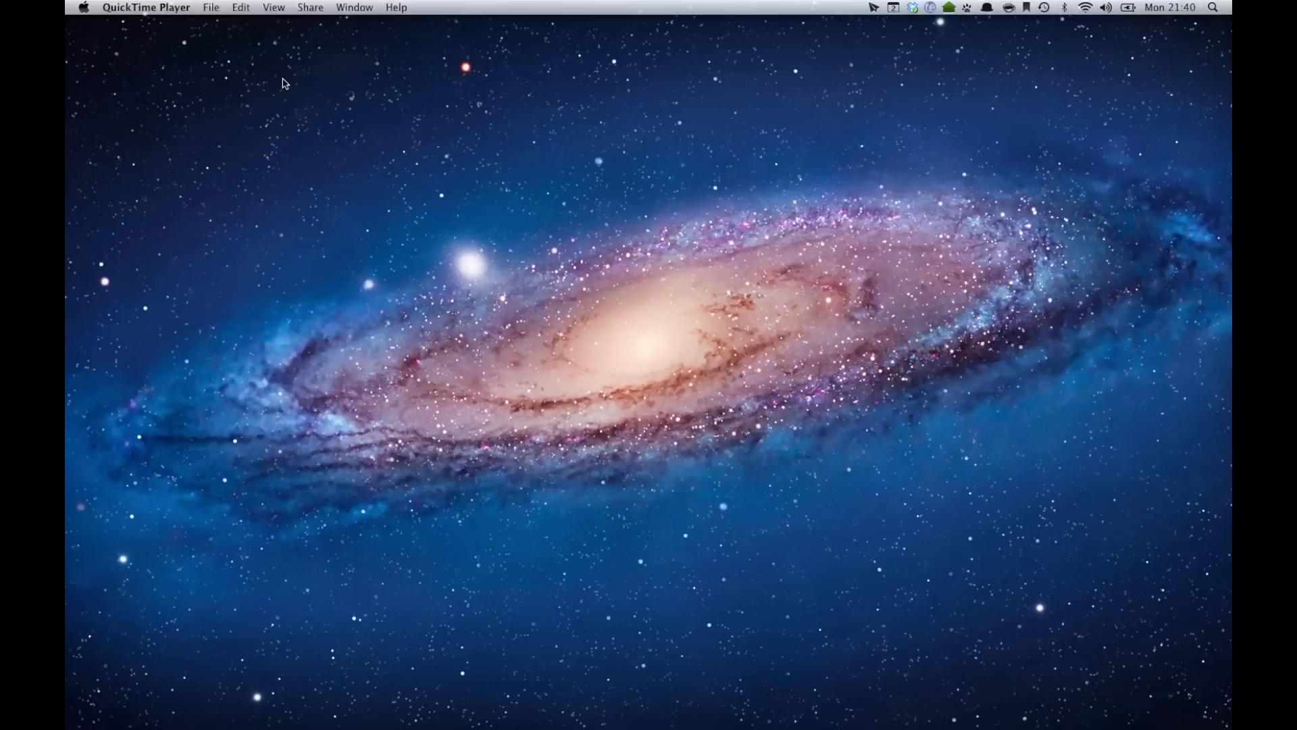
{"action": "mouse_move", "coordinate": [741, 75]}
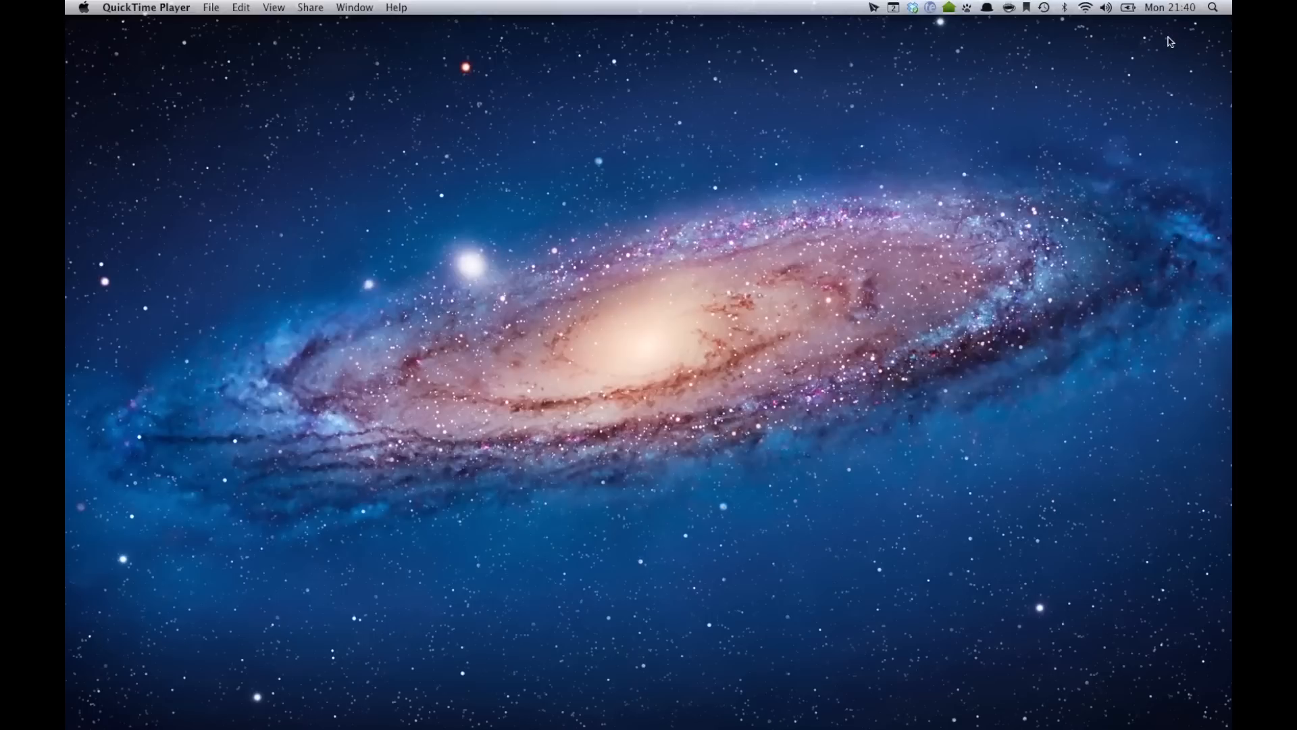
Search Spotlight for 'audio' and browse to Applications > Utilities in Finder.
{"action": "left_click", "coordinate": [1213, 8]}
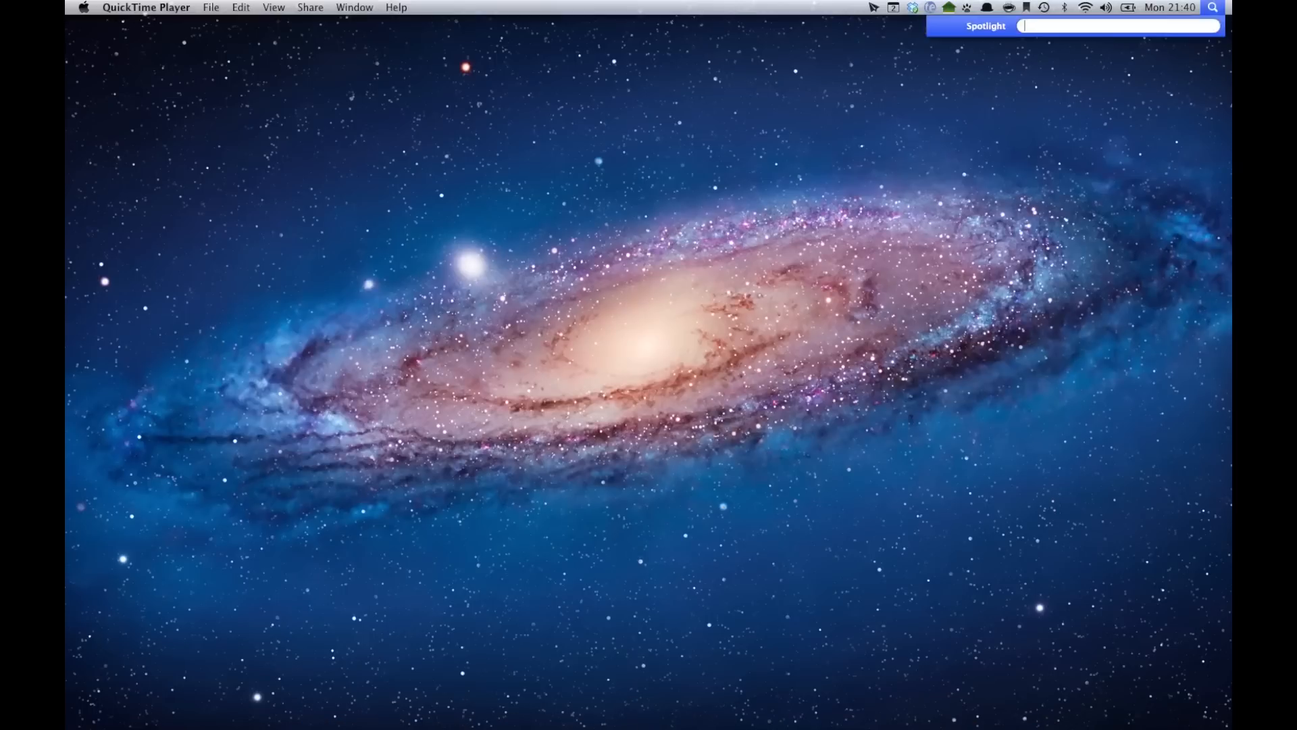
{"action": "type", "text": "audio"}
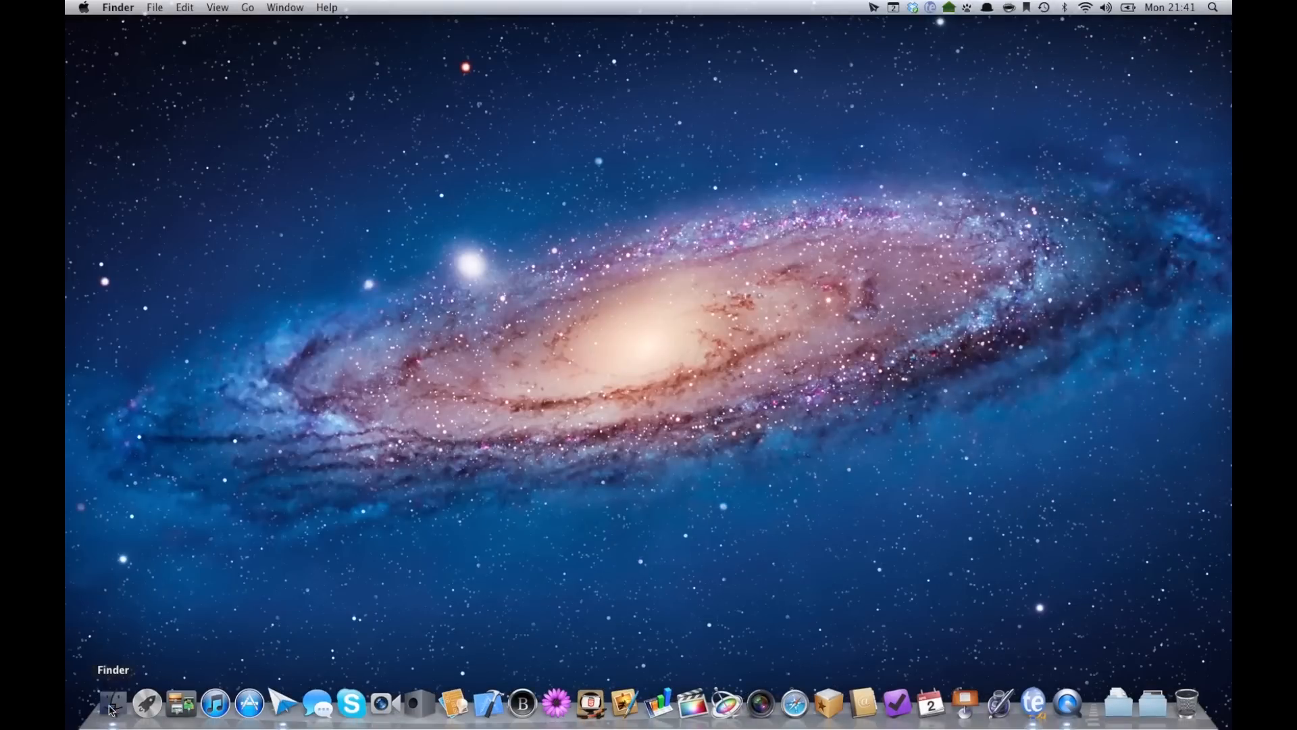
{"action": "left_click", "coordinate": [108, 705]}
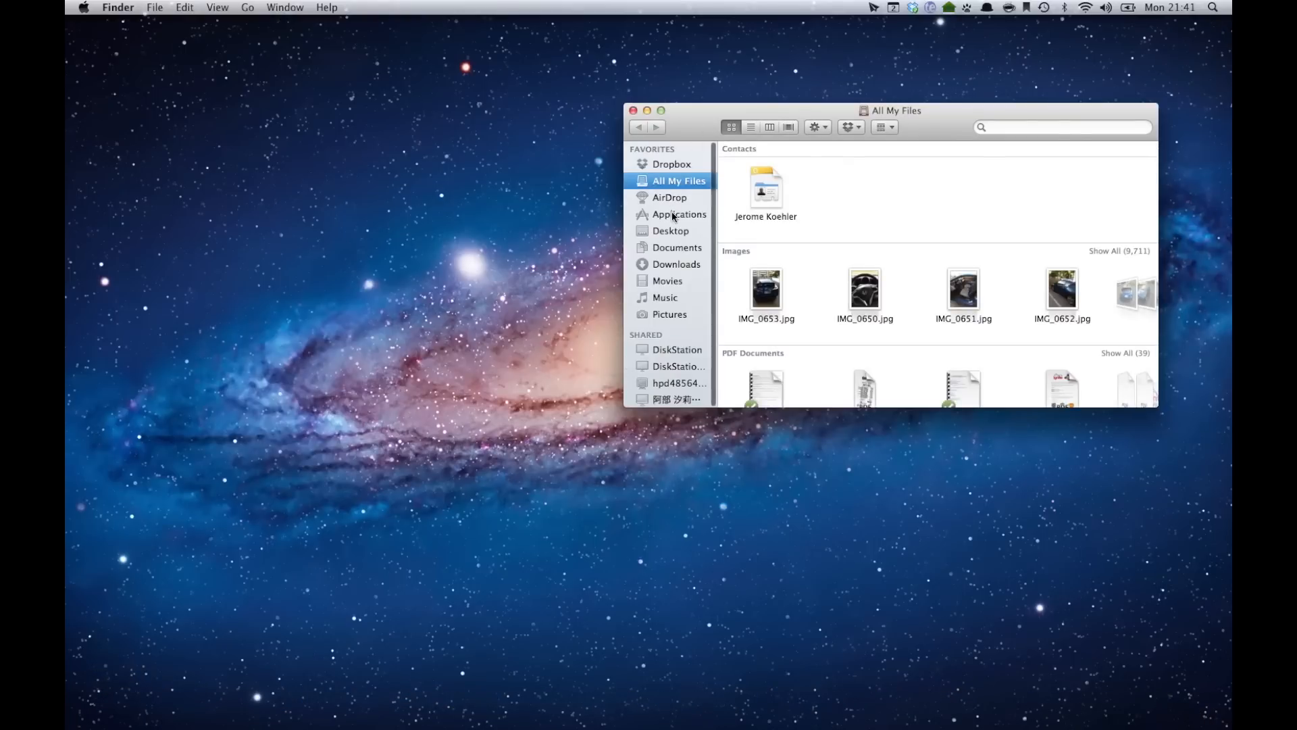
{"action": "left_click", "coordinate": [679, 214]}
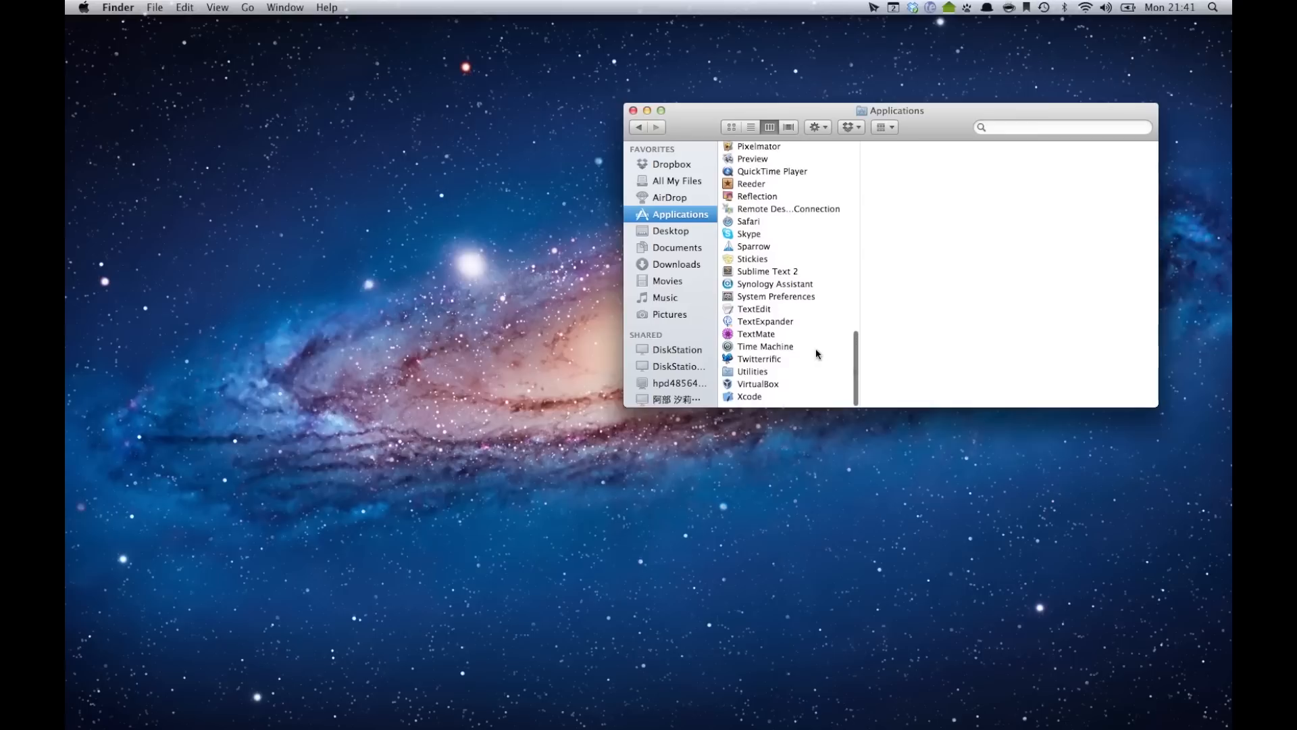
{"action": "left_click", "coordinate": [752, 376]}
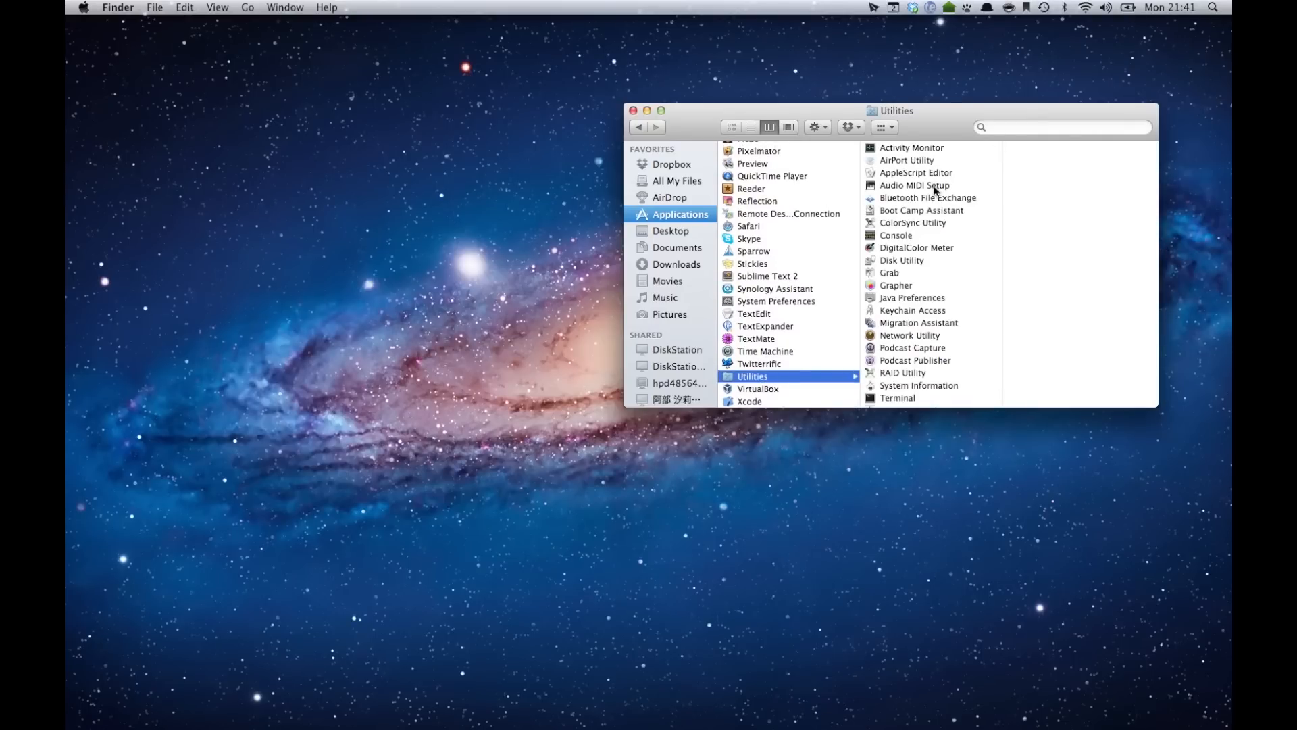
{"action": "mouse_move", "coordinate": [719, 91]}
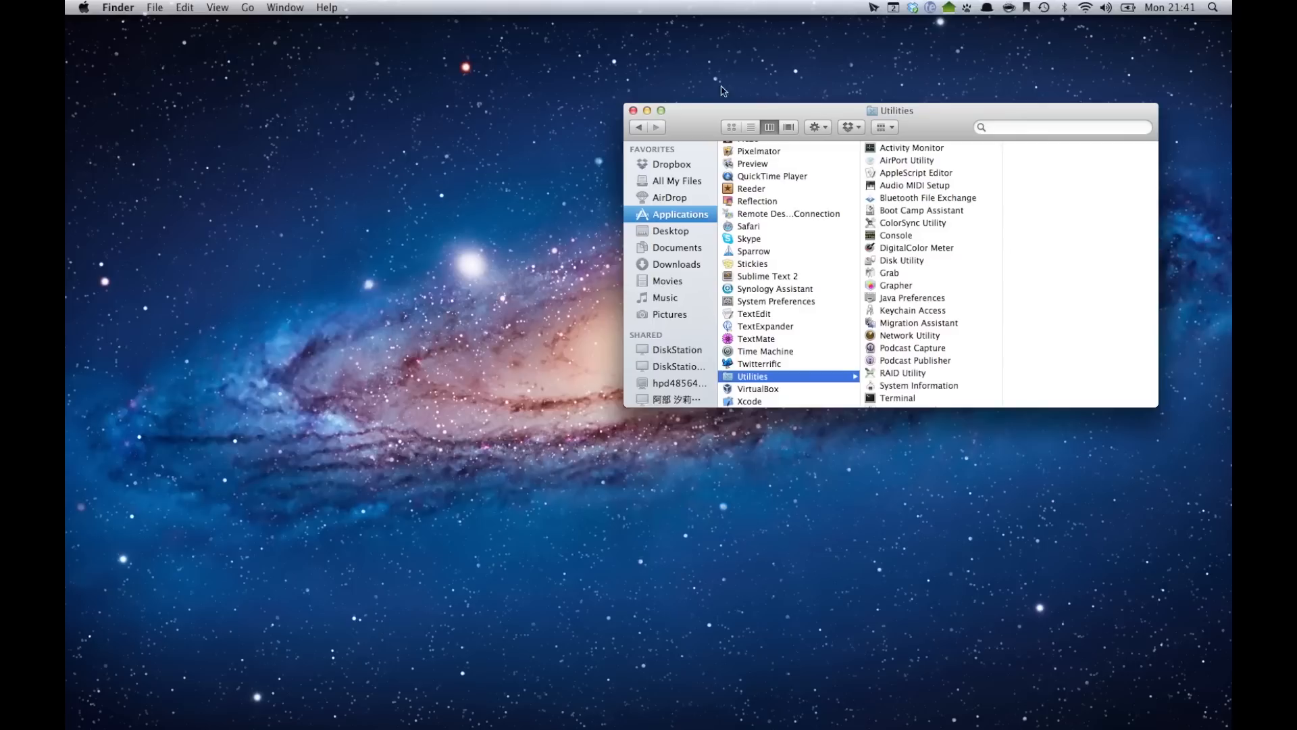
{"action": "mouse_move", "coordinate": [634, 110]}
{"action": "type", "text": "audio"}
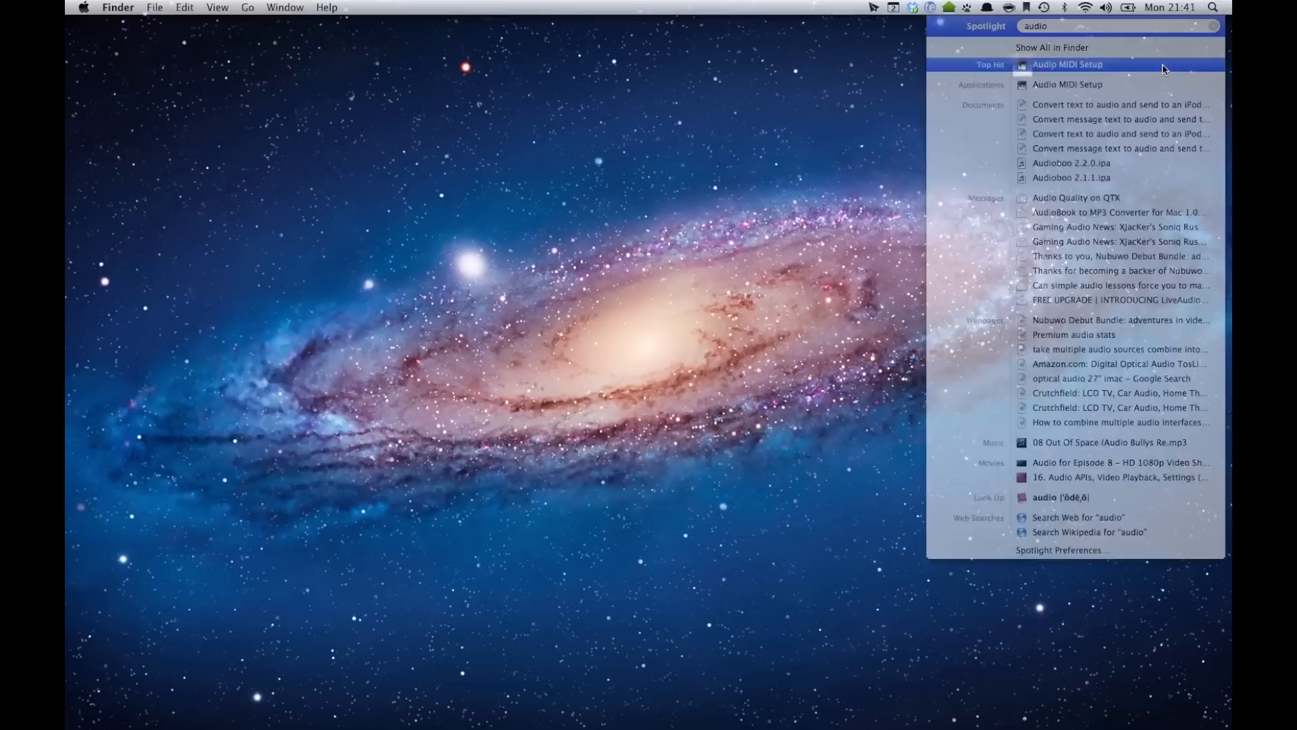
Launch Audio MIDI Setup and delete the two empty aggregate devices, keeping the 18-in one.
{"action": "left_click", "coordinate": [1067, 65]}
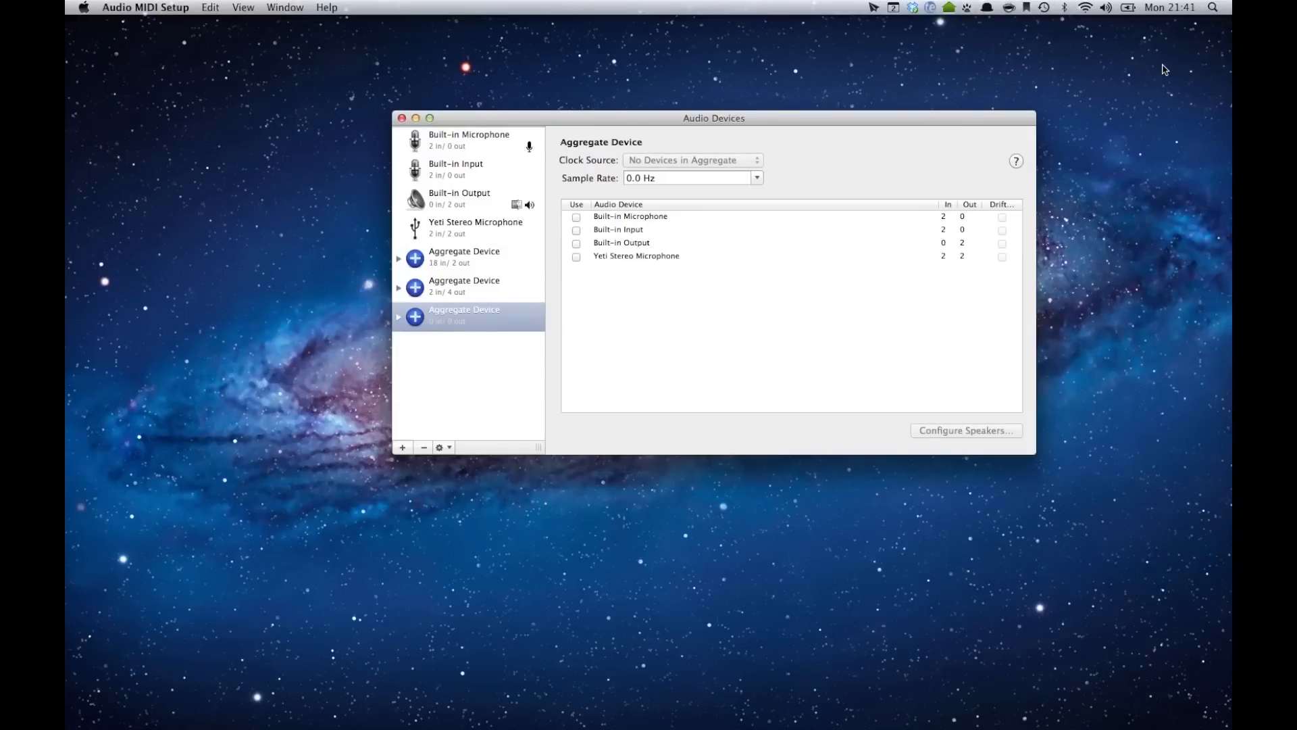
{"action": "mouse_move", "coordinate": [494, 245]}
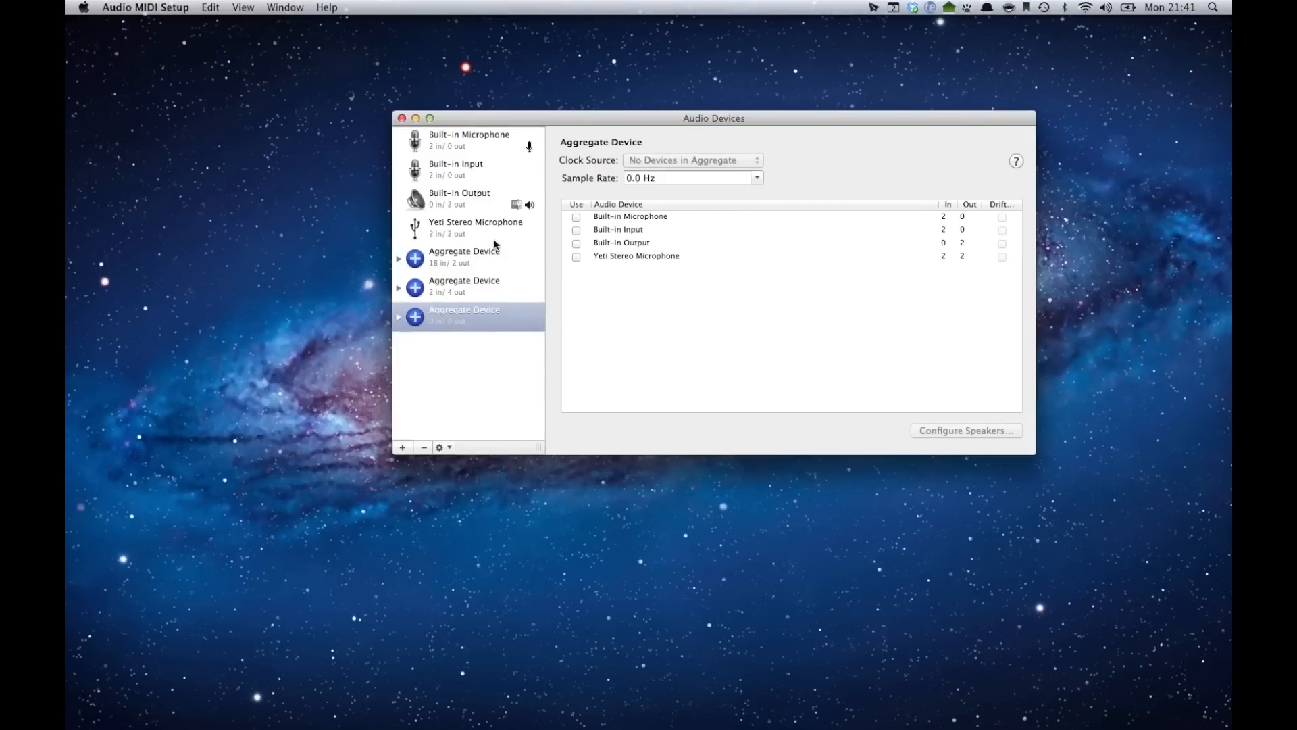
{"action": "left_click", "coordinate": [463, 257]}
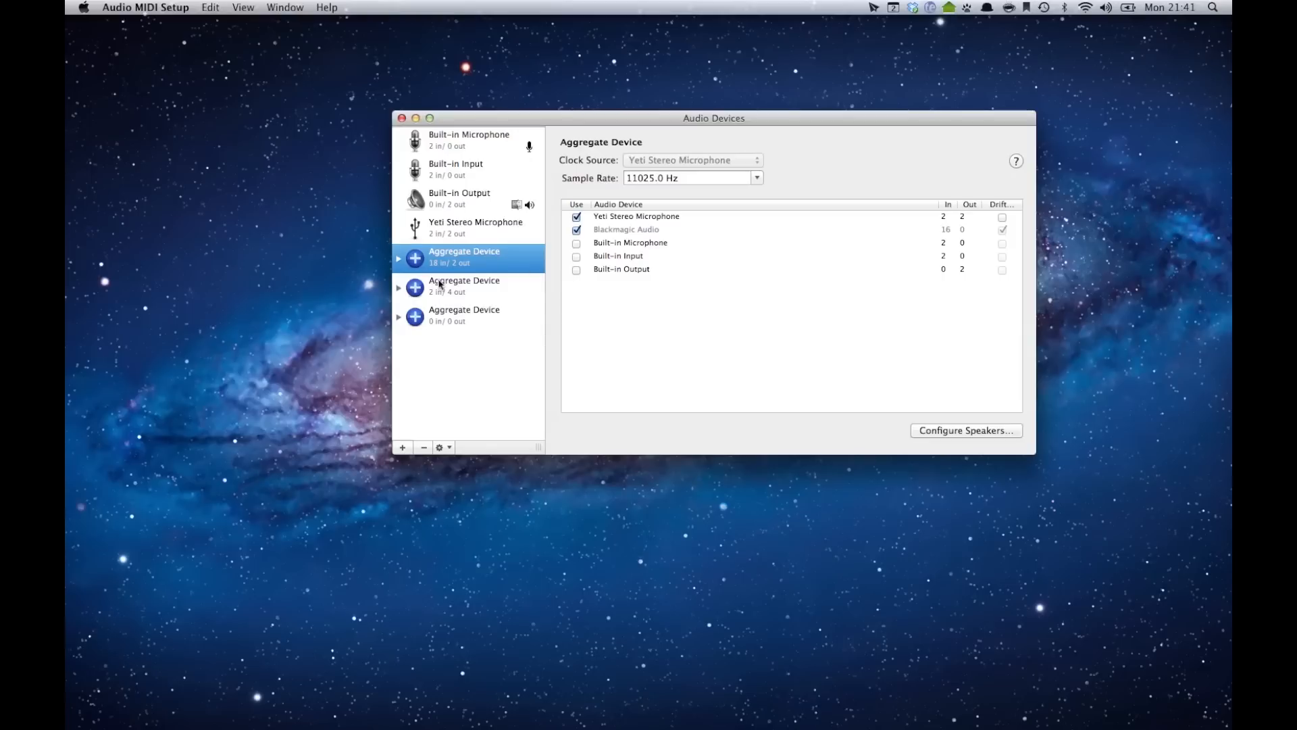
{"action": "left_click", "coordinate": [464, 285]}
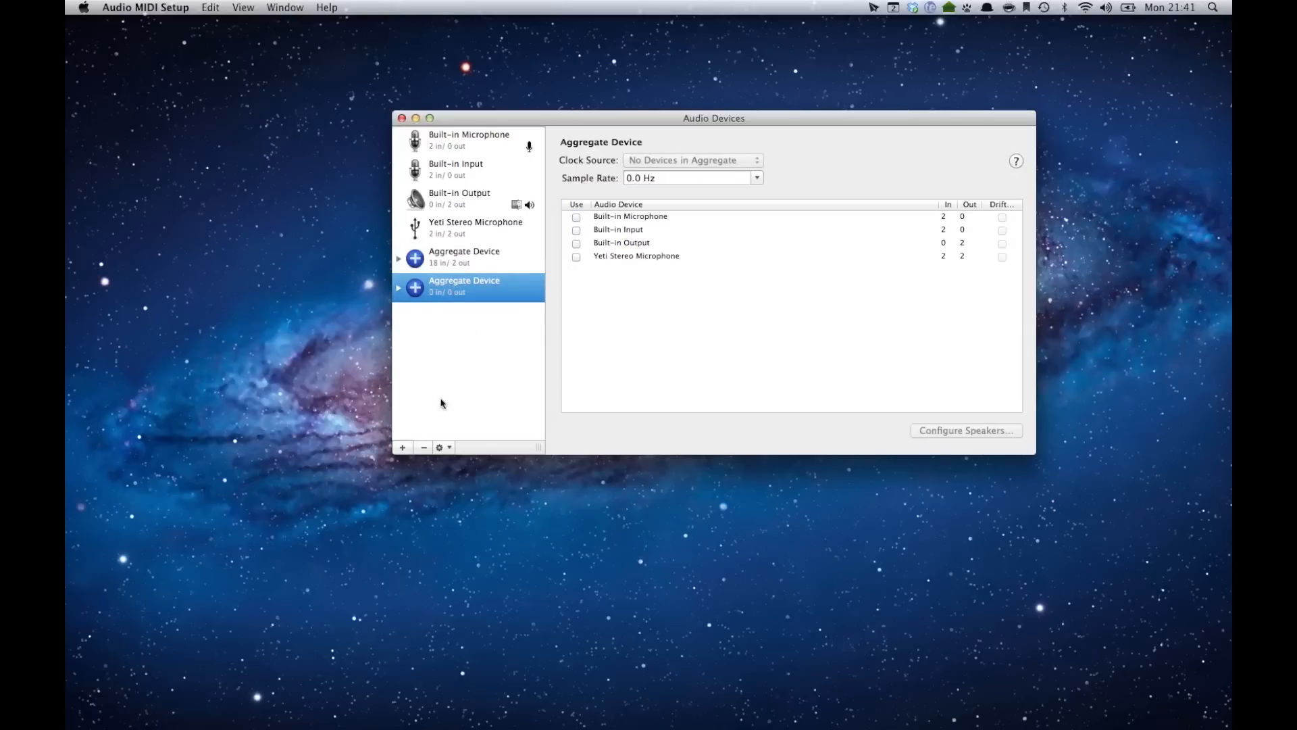
{"action": "left_click", "coordinate": [469, 140]}
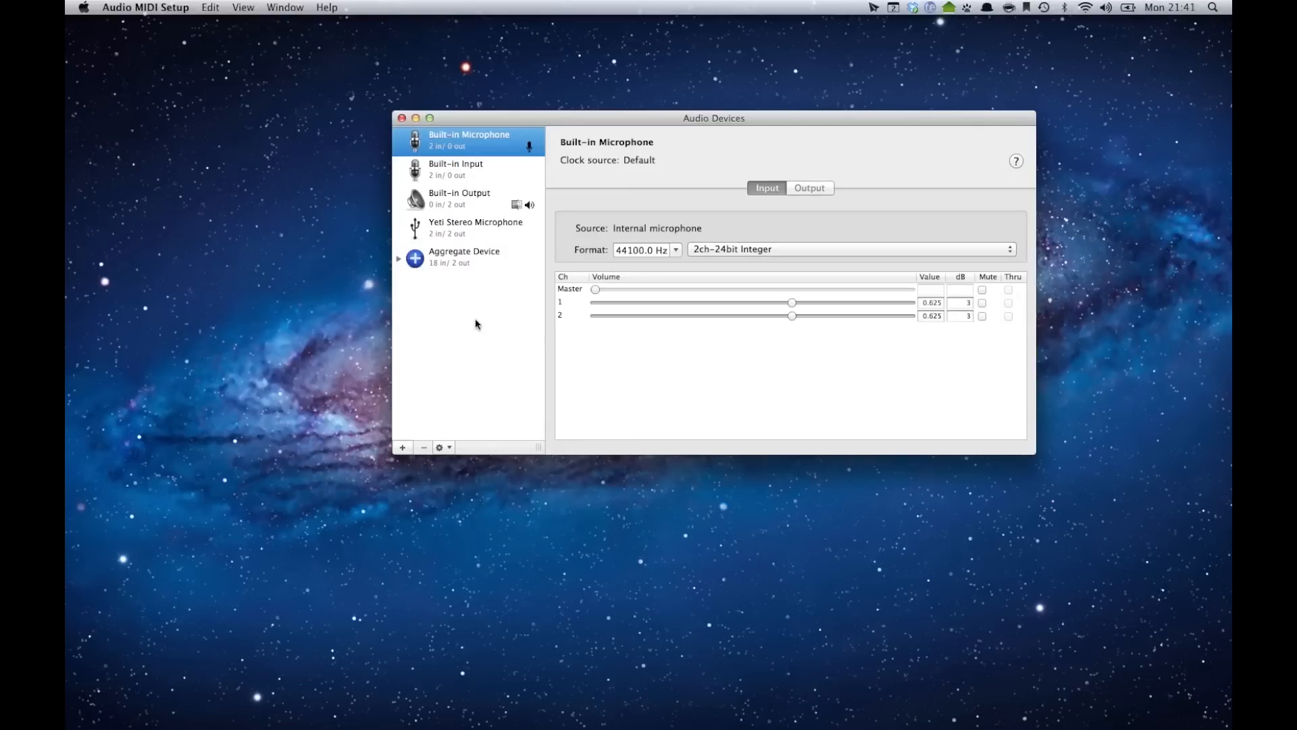
{"action": "mouse_move", "coordinate": [421, 416]}
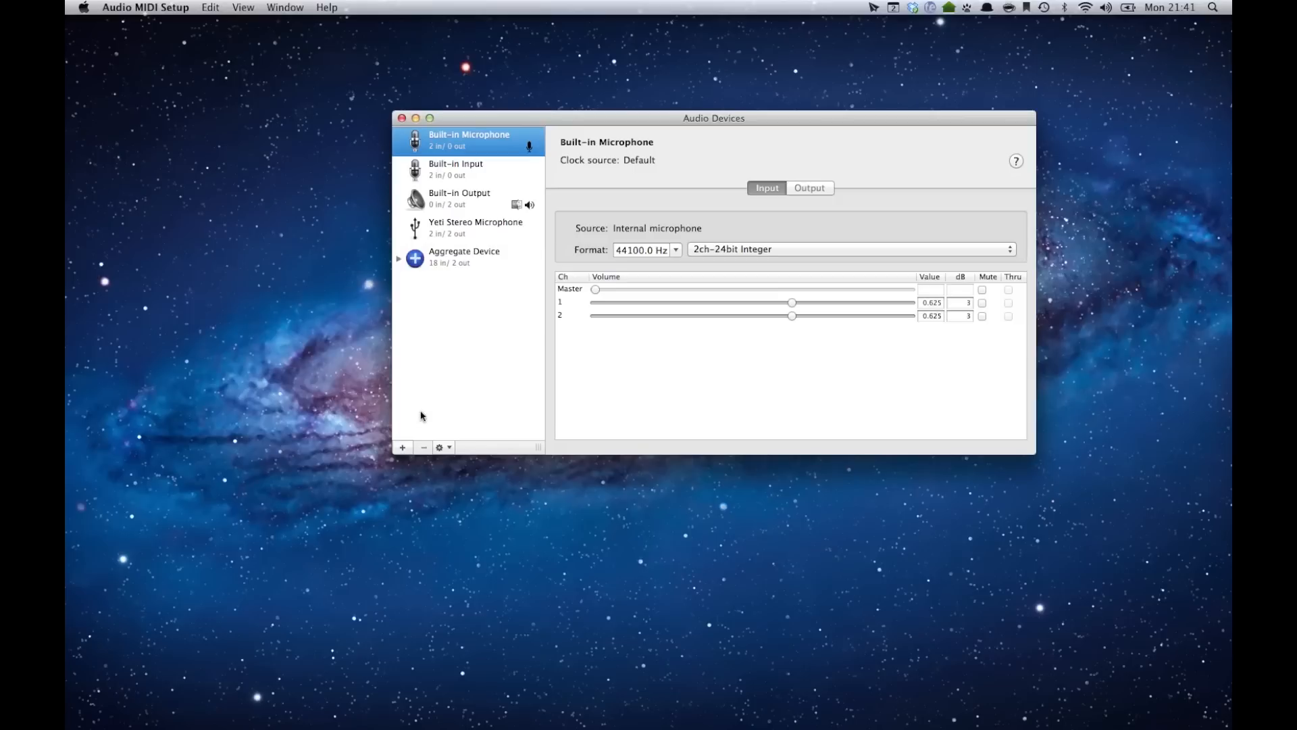
{"action": "mouse_move", "coordinate": [512, 312]}
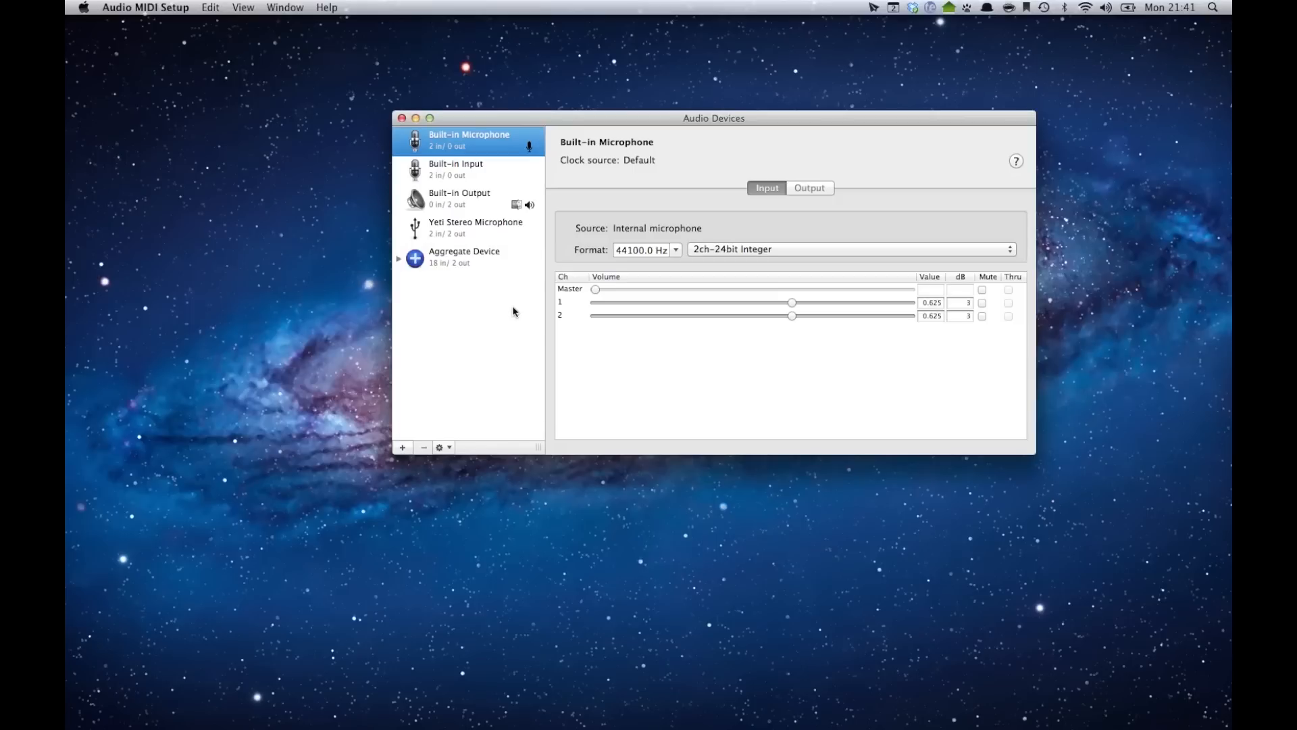
{"action": "left_click", "coordinate": [403, 447]}
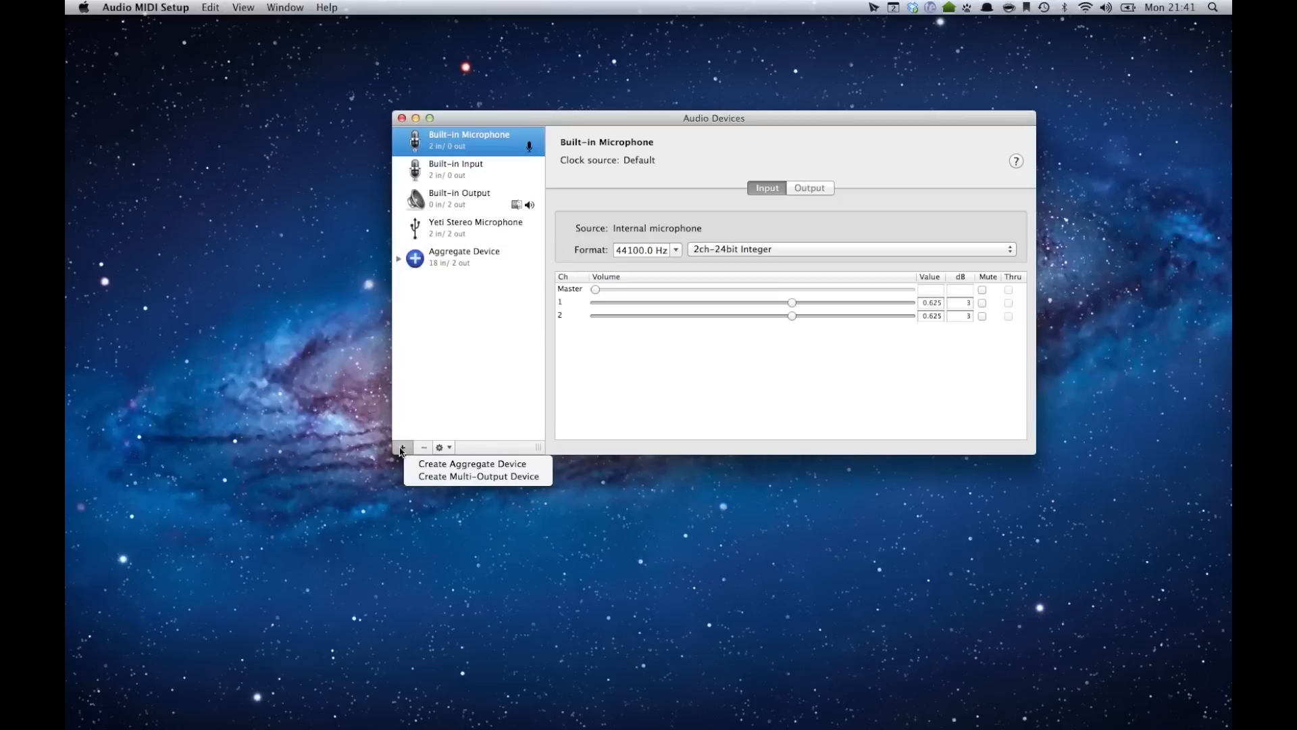
Add a 4-input aggregate device from the Built-in and Yeti Stereo microphones.
{"action": "left_click", "coordinate": [472, 463]}
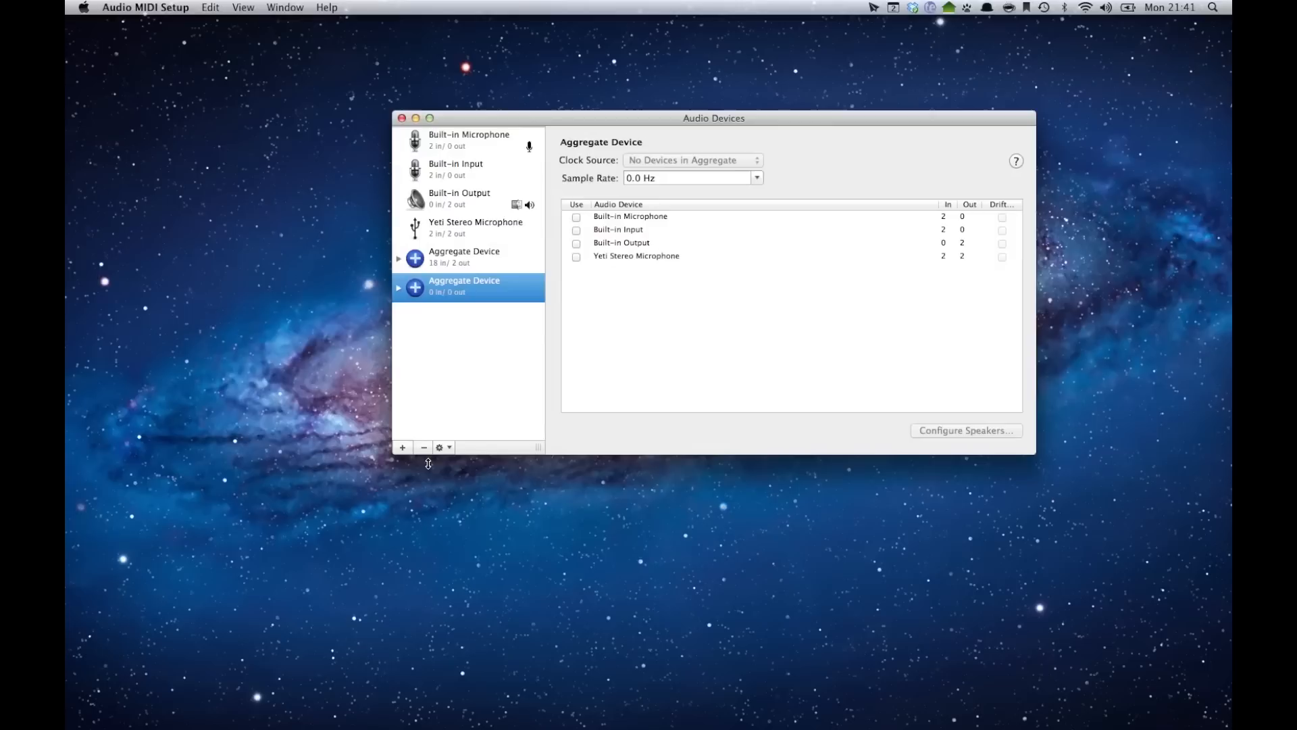
{"action": "mouse_move", "coordinate": [651, 230]}
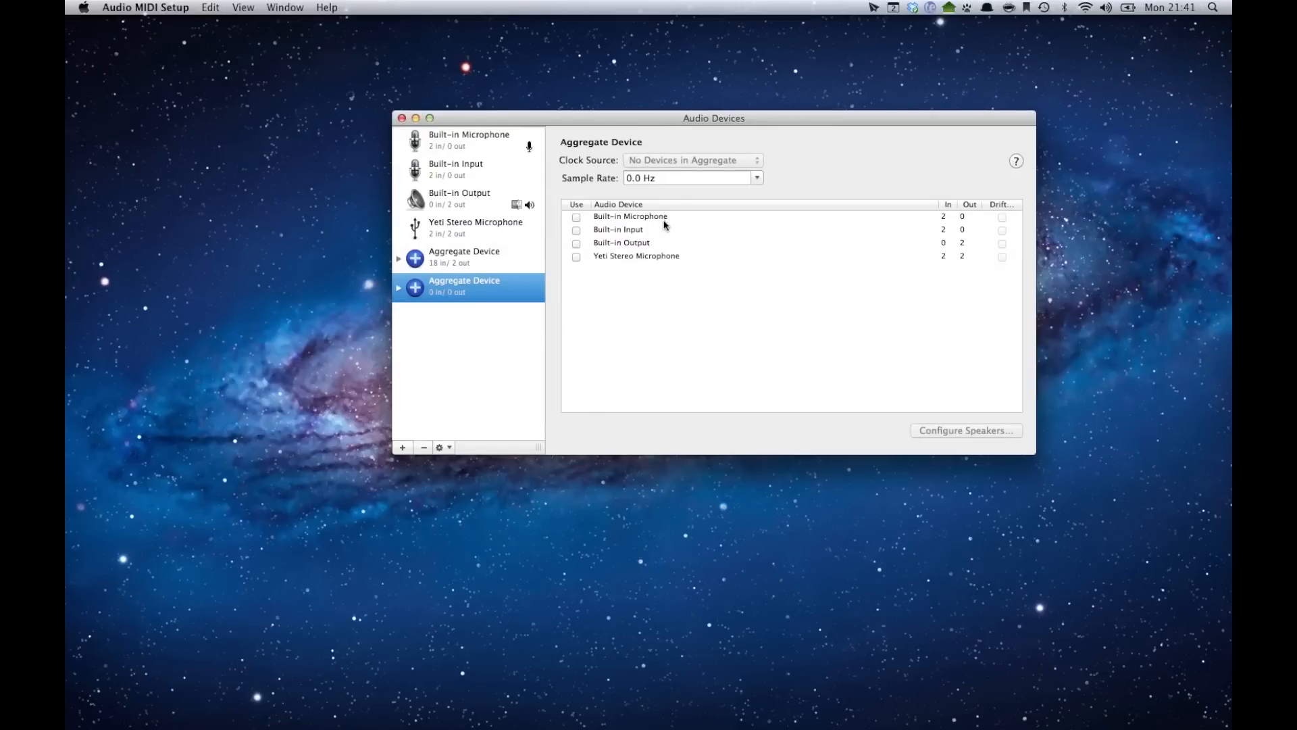
{"action": "mouse_move", "coordinate": [663, 230]}
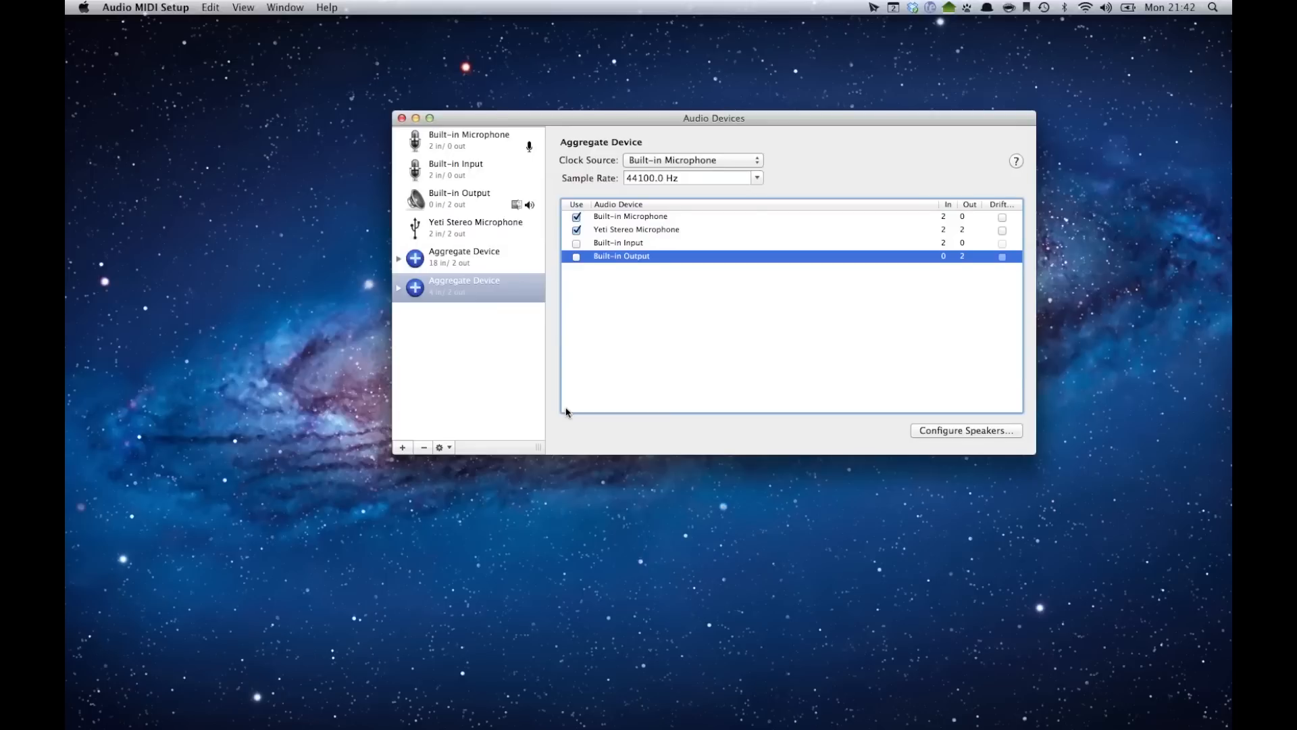
{"action": "mouse_move", "coordinate": [475, 523]}
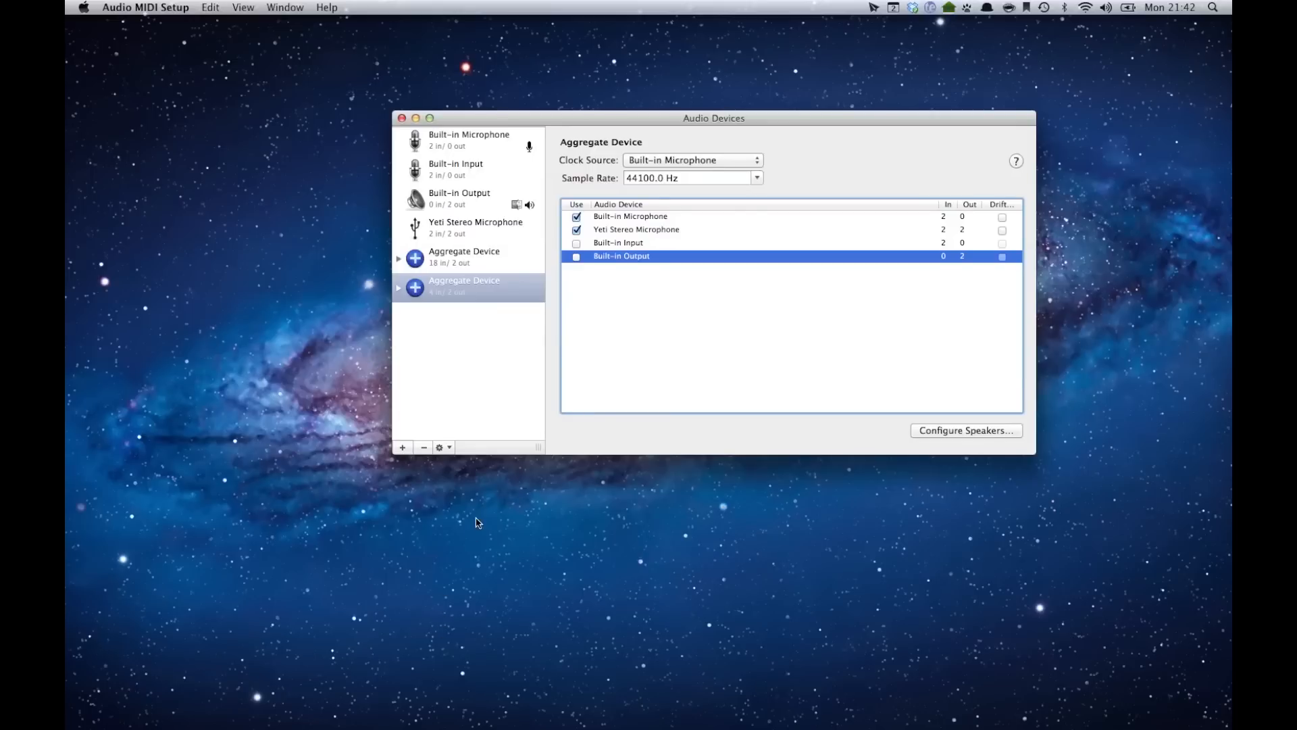
{"action": "mouse_move", "coordinate": [453, 455]}
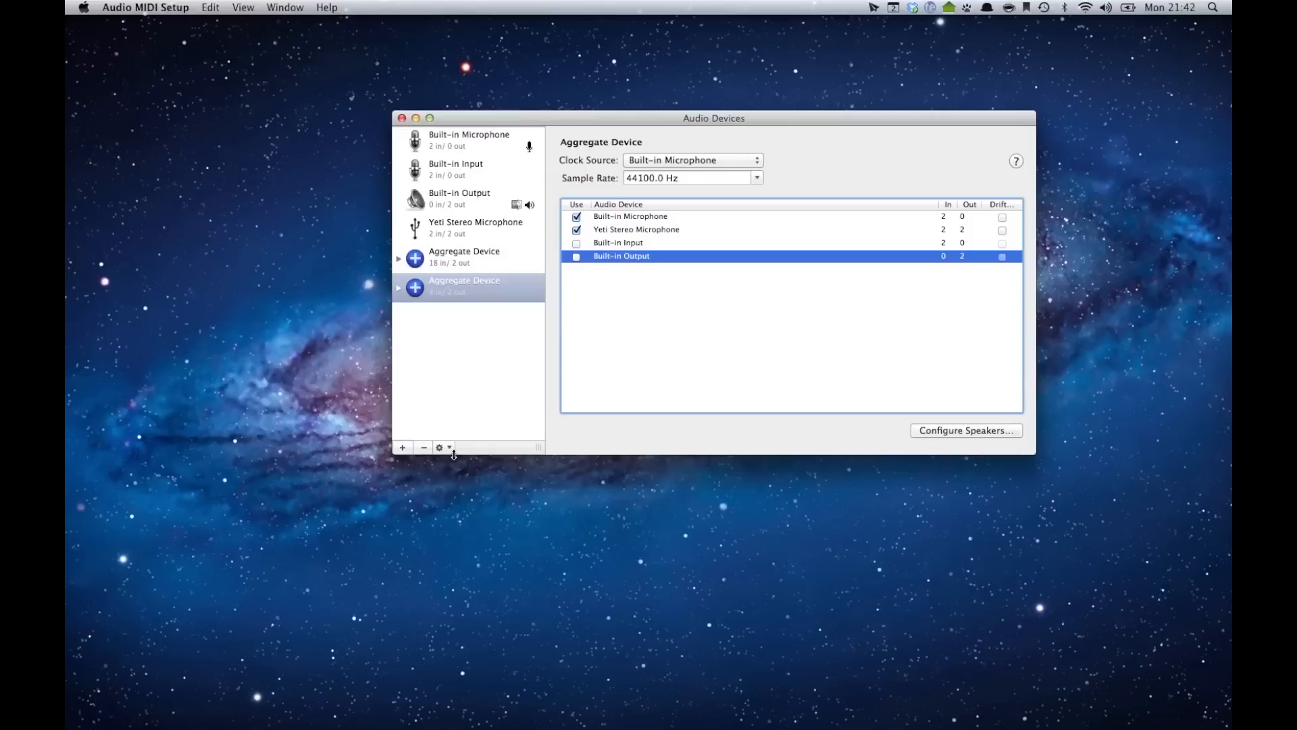
{"action": "left_click", "coordinate": [439, 446]}
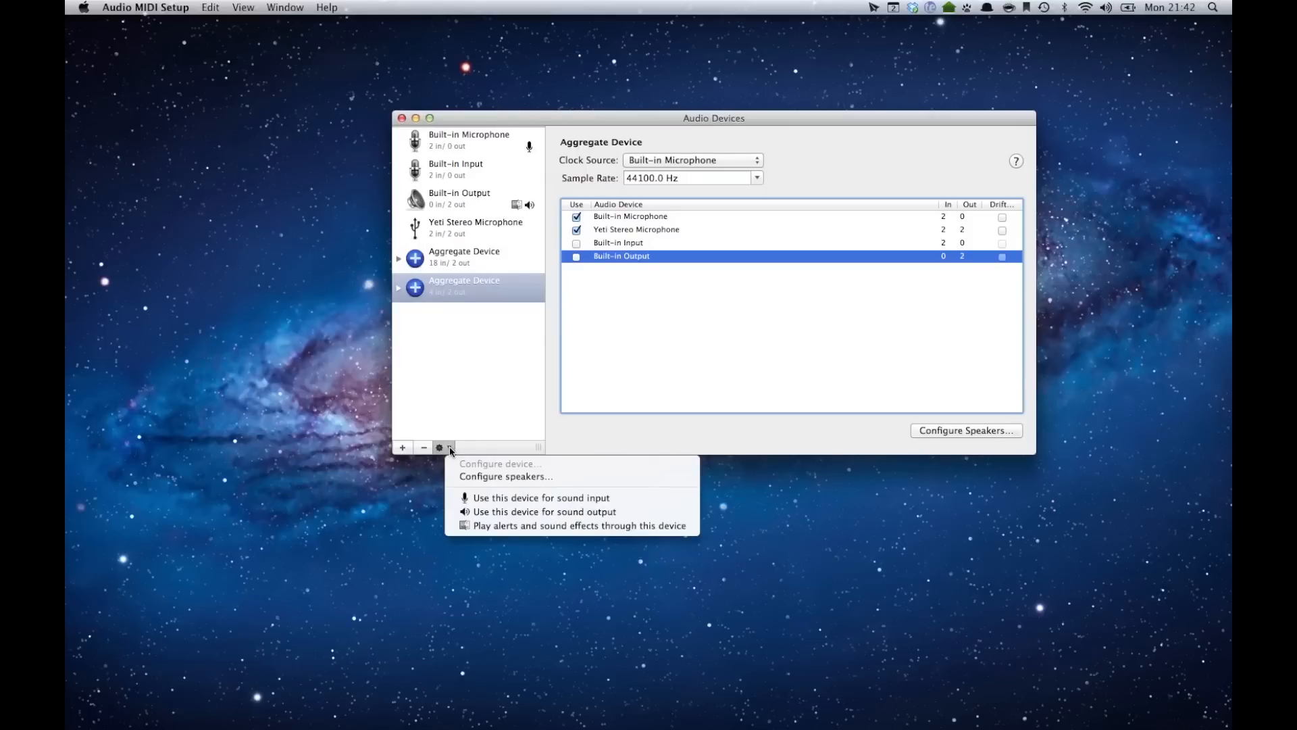
{"action": "left_click", "coordinate": [464, 256]}
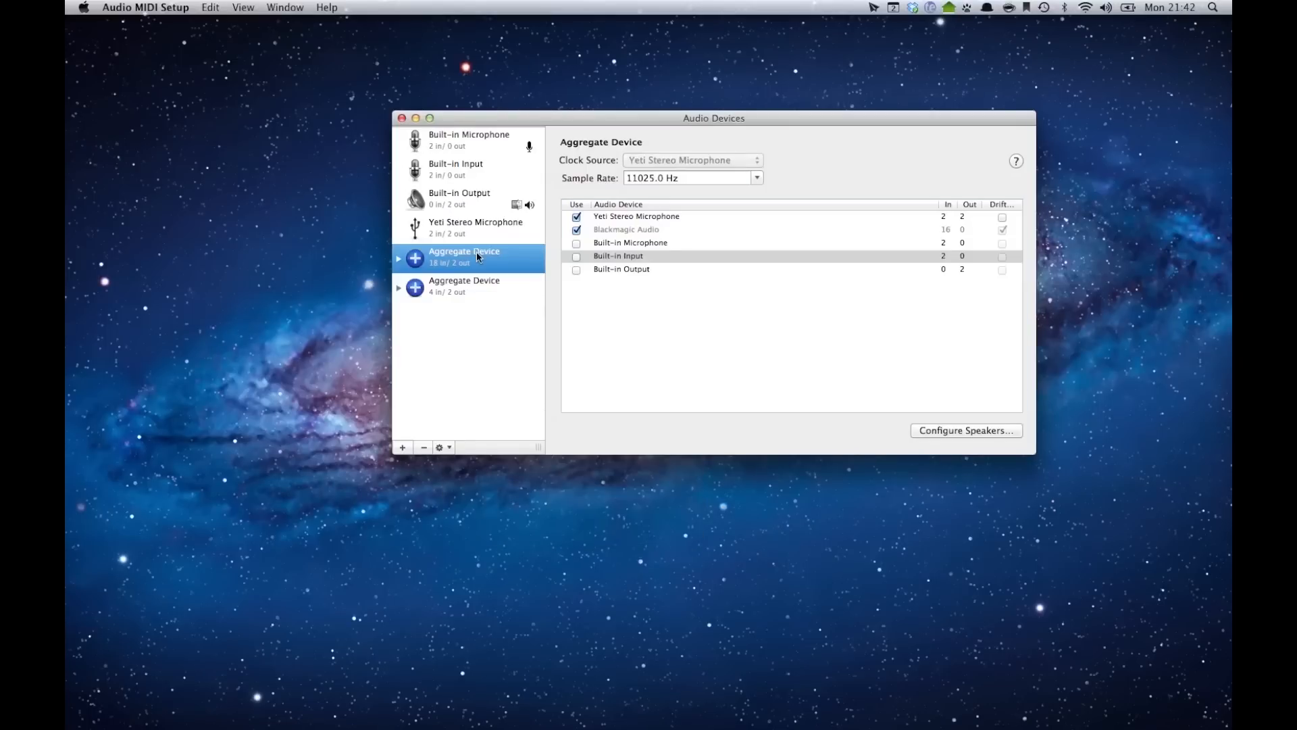
Rename the 18-in/2-out aggregate device to 'Screencast Audio Stream'.
{"action": "double_click", "coordinate": [464, 250]}
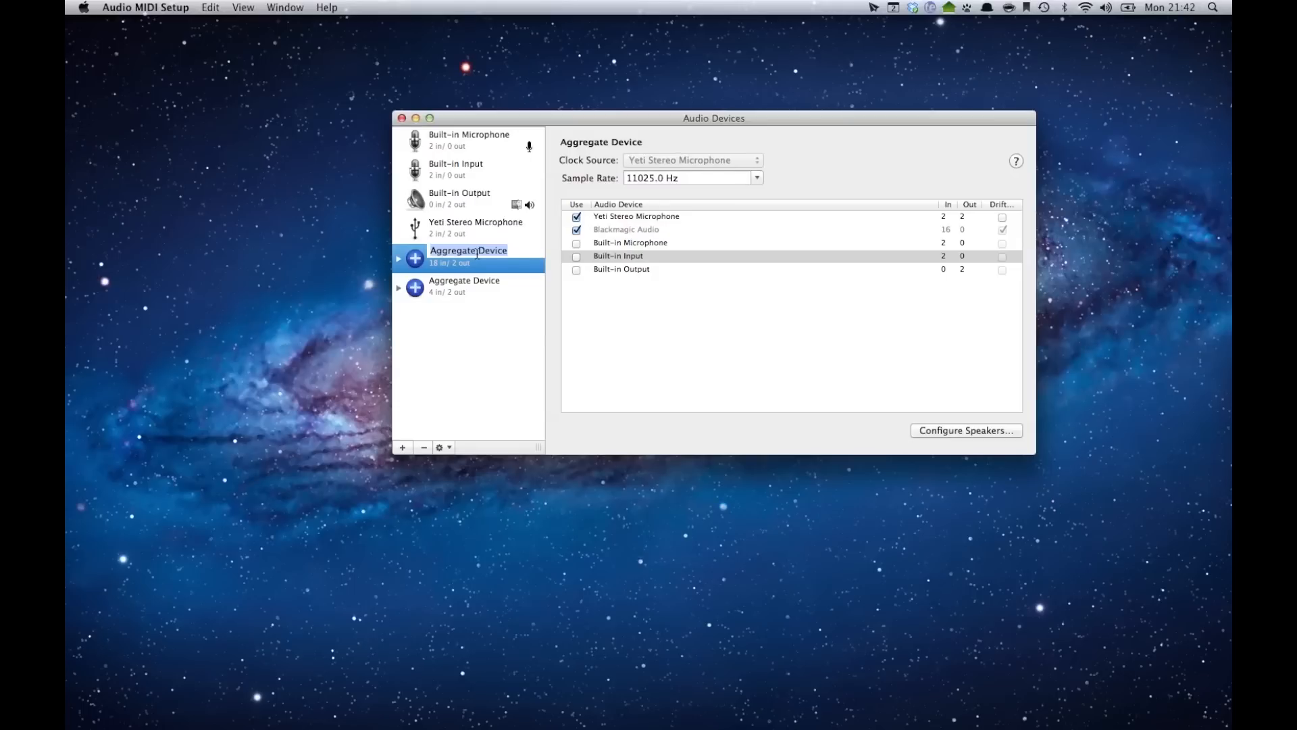
{"action": "type", "text": "Screencast Audio Stea"}
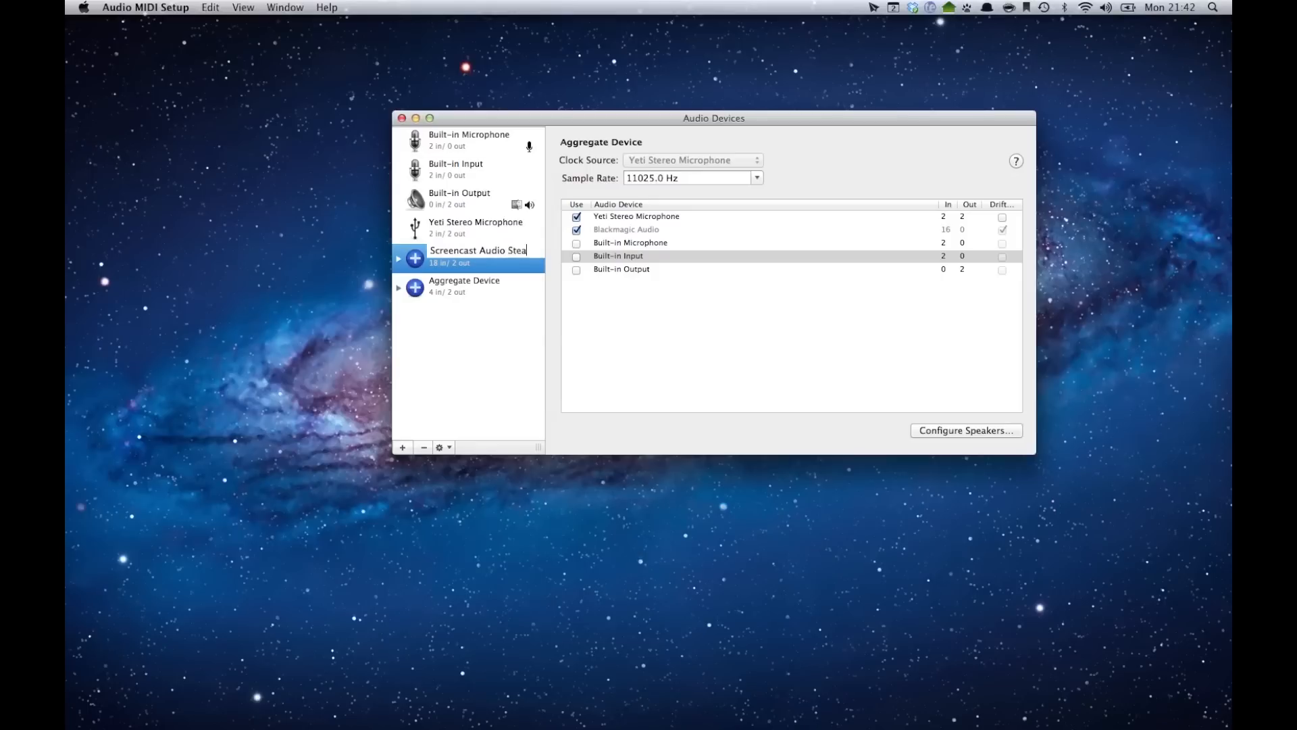
{"action": "type", "text": "m"}
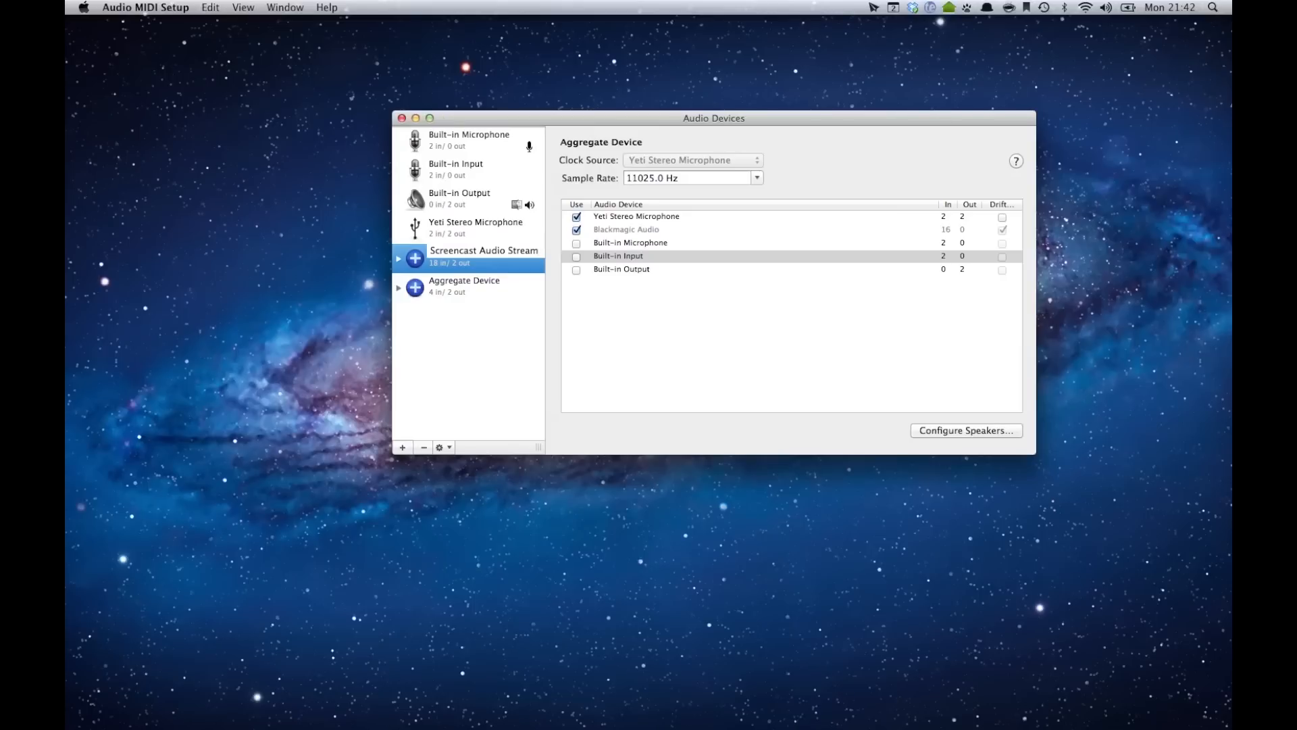
{"action": "double_click", "coordinate": [483, 250]}
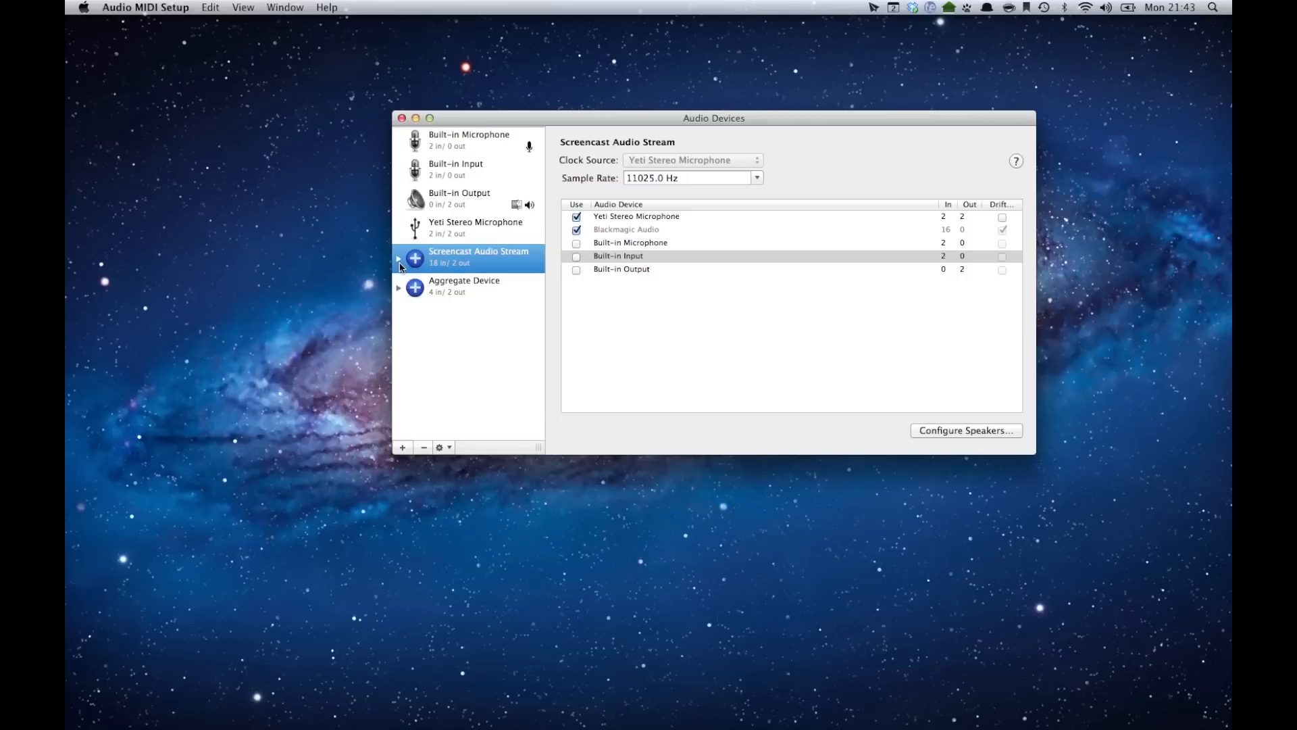
Expand Screencast Audio Stream and select its Yeti Stereo Microphone subdevice's input settings.
{"action": "left_click", "coordinate": [399, 258]}
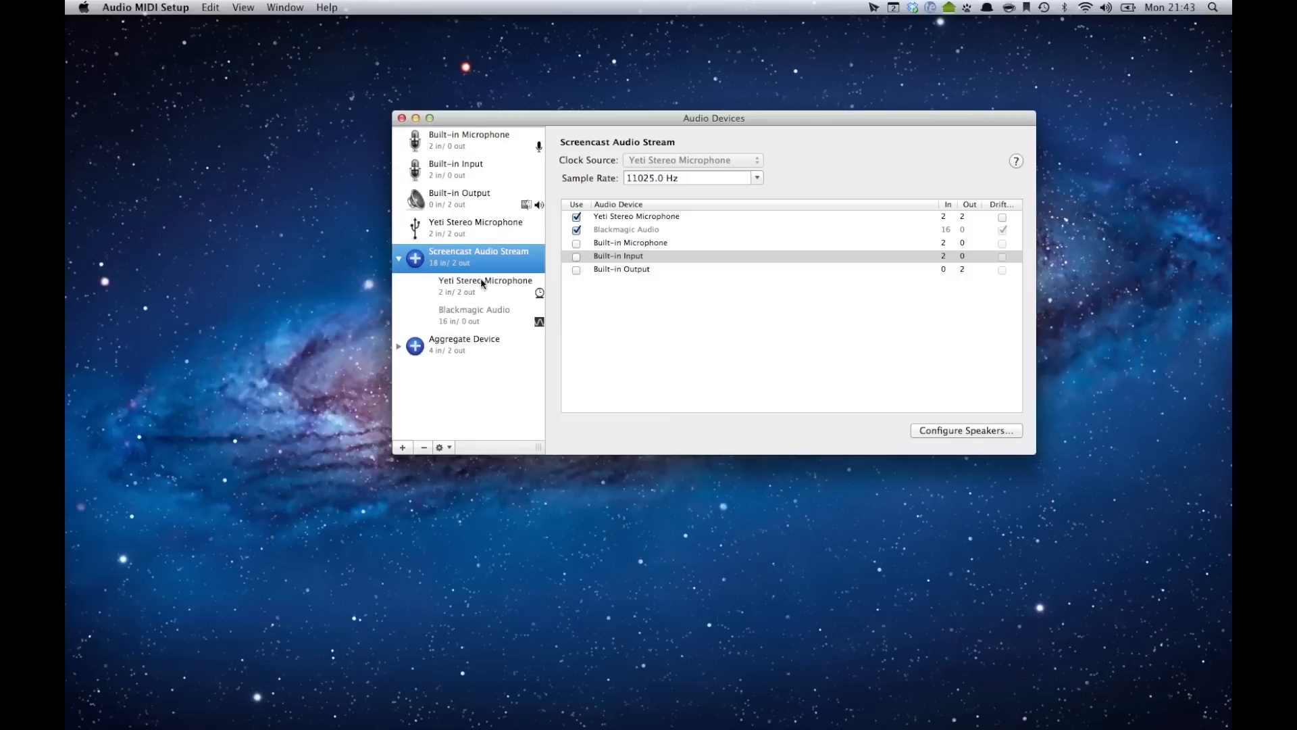
{"action": "mouse_move", "coordinate": [488, 297]}
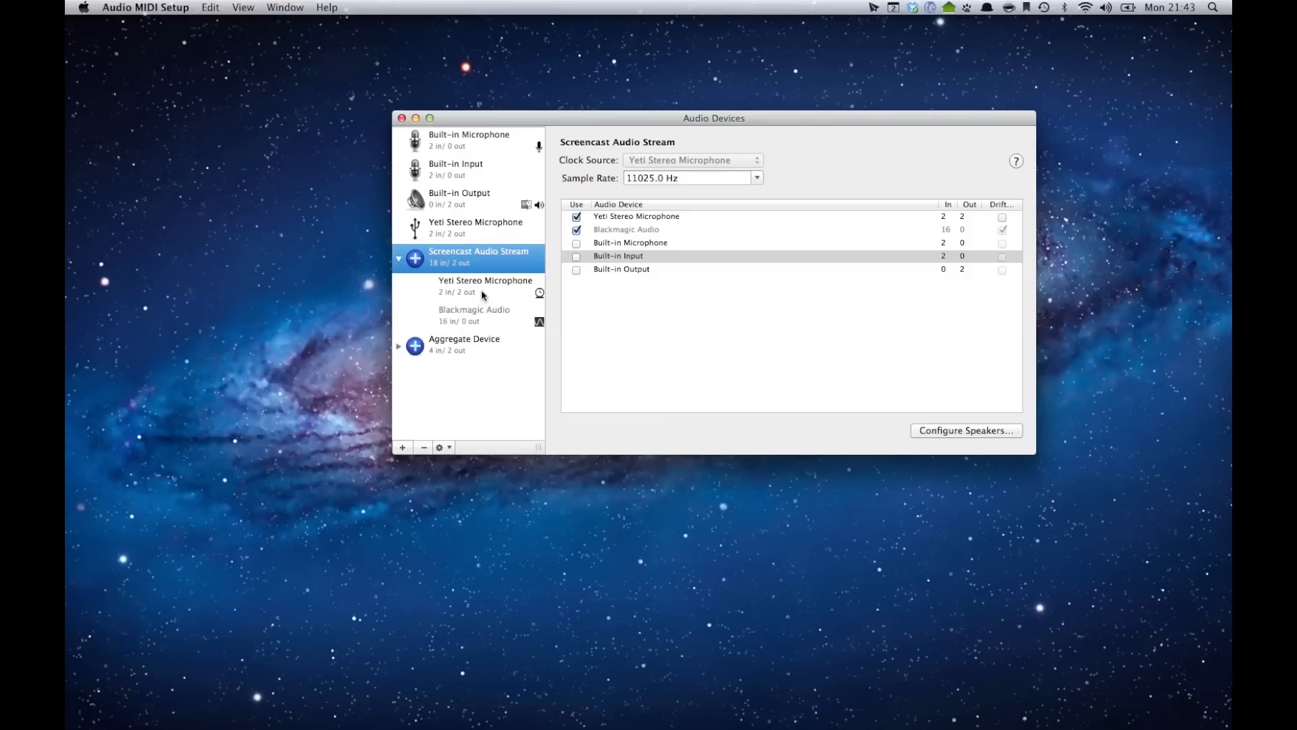
{"action": "left_click", "coordinate": [485, 285]}
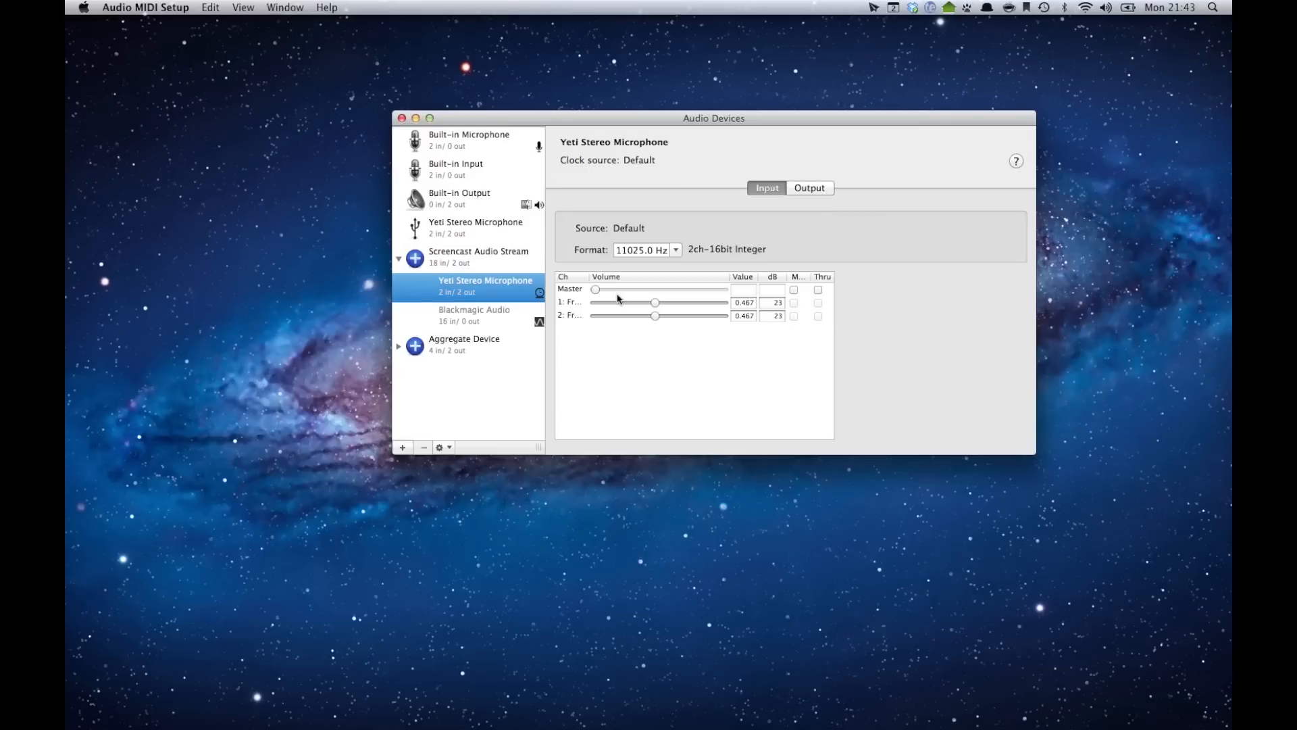
{"action": "mouse_move", "coordinate": [614, 338]}
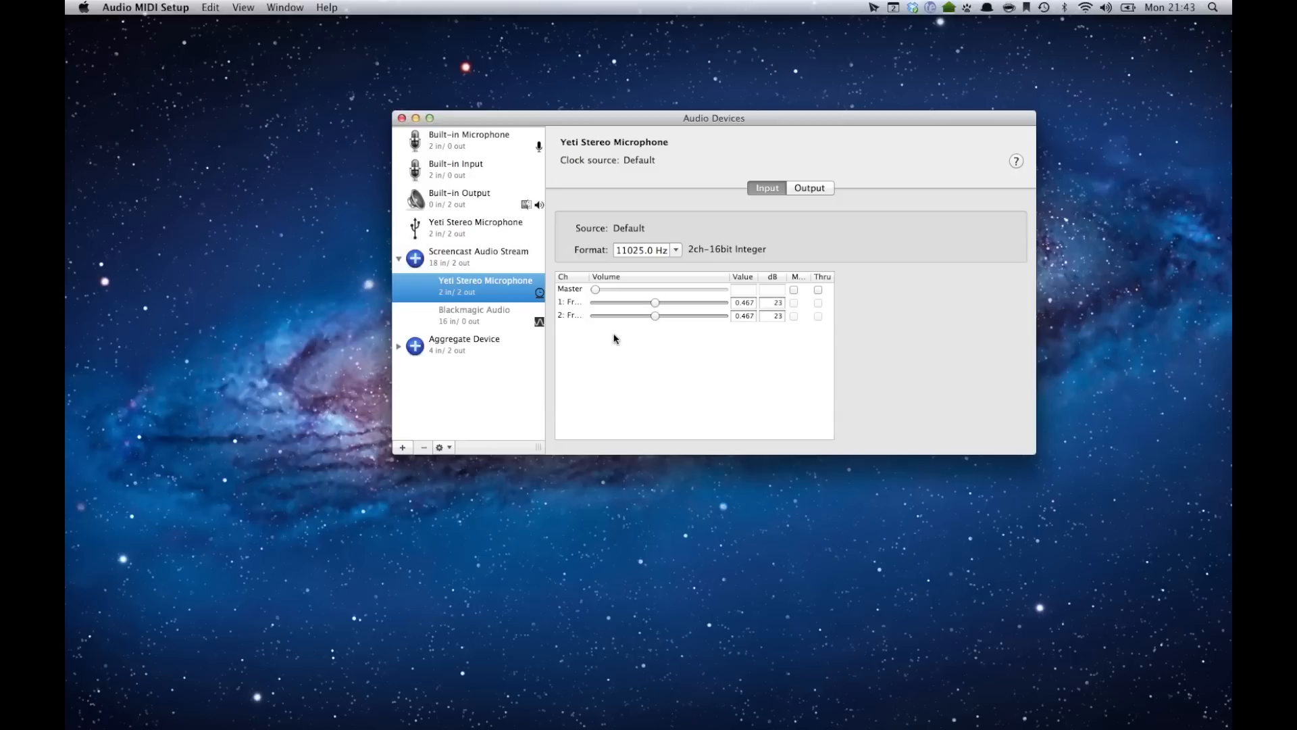